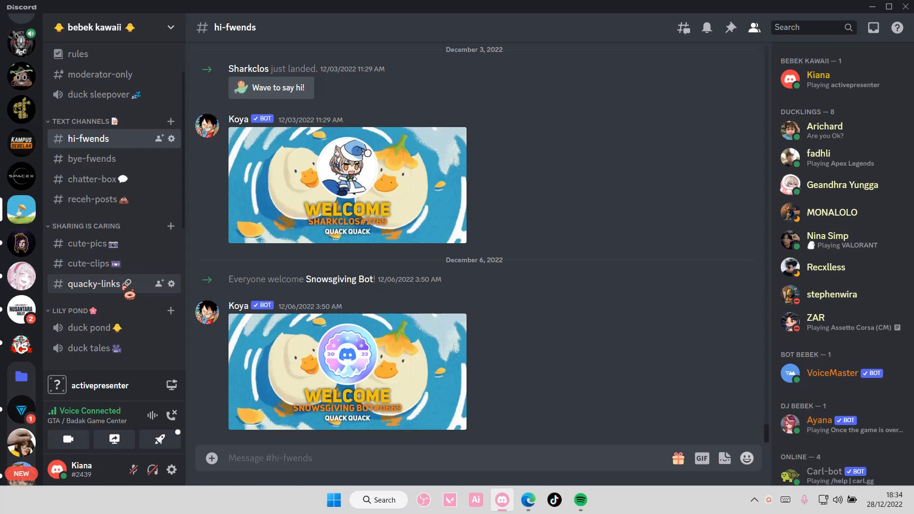
pyautogui.moveTo(171, 284)
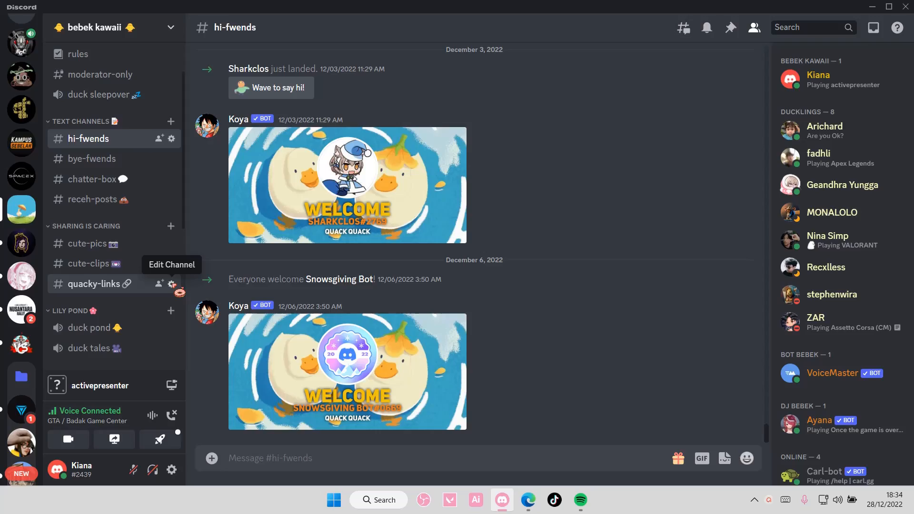
# Give quacky-links the channel topic "share valorant clips here" and return to the channel.
pyautogui.click(172, 284)
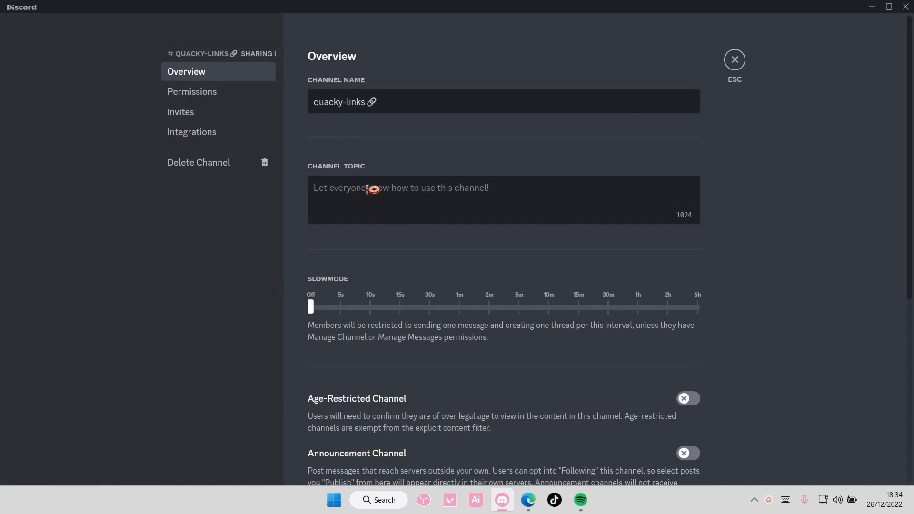
pyautogui.write('s')
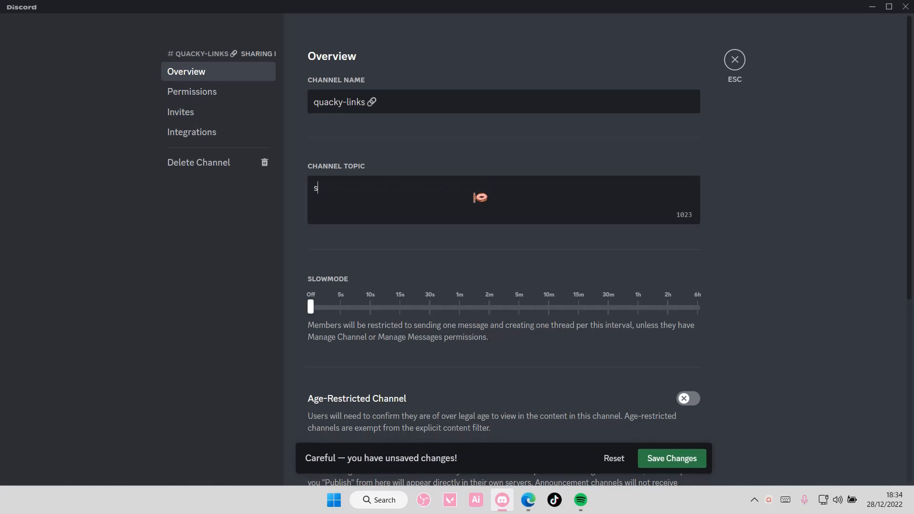
pyautogui.write('hare your')
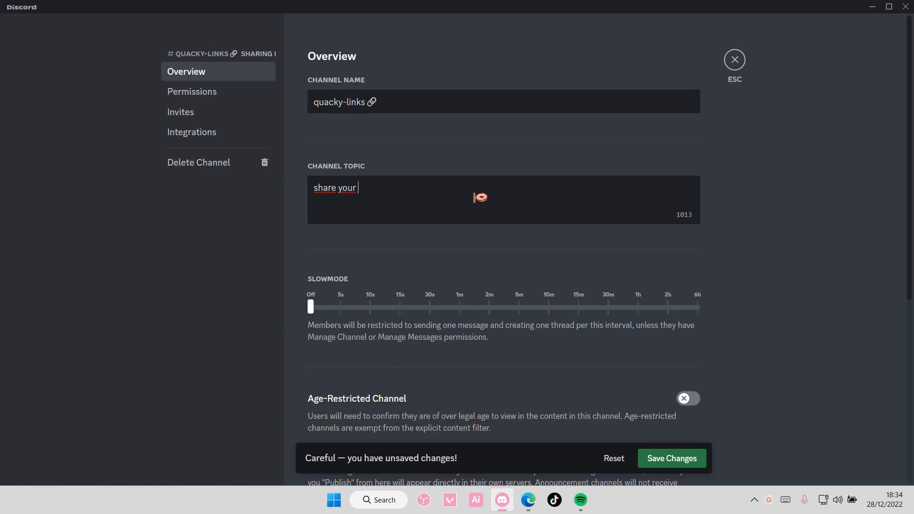
pyautogui.write('valorant cli')
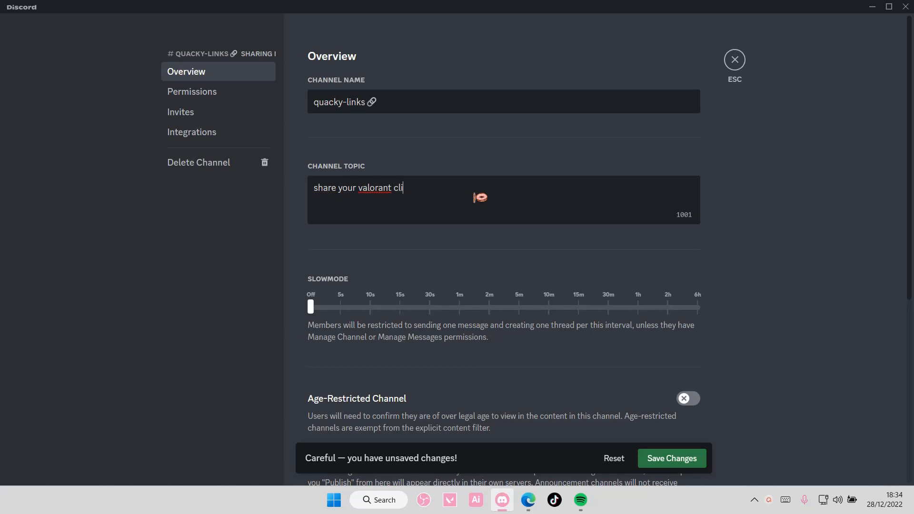
pyautogui.write('ps here')
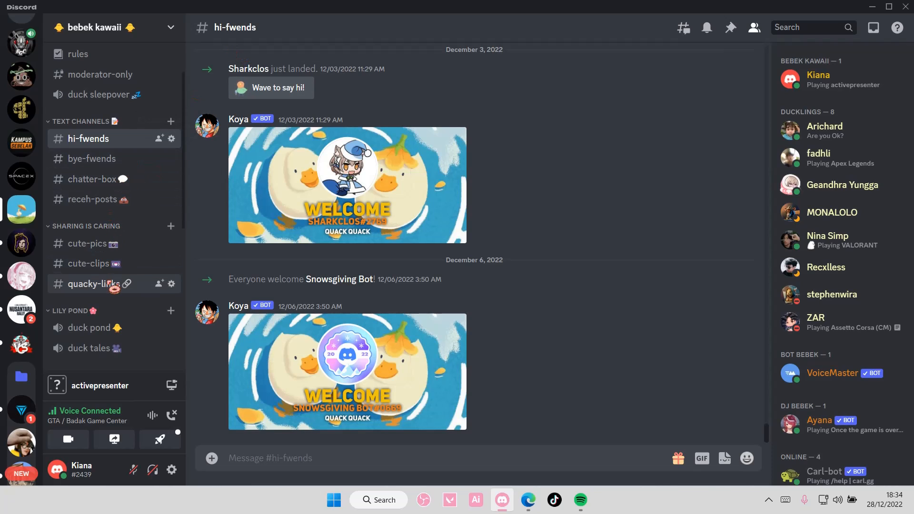
pyautogui.click(95, 284)
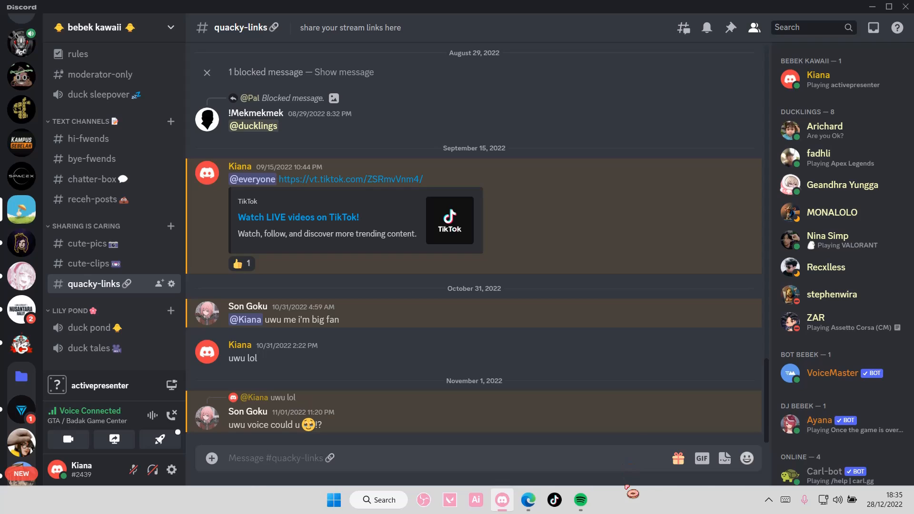
# Dismiss the holiday gift promotion, leaving quacky-links open with its stream-links topic.
pyautogui.click(679, 458)
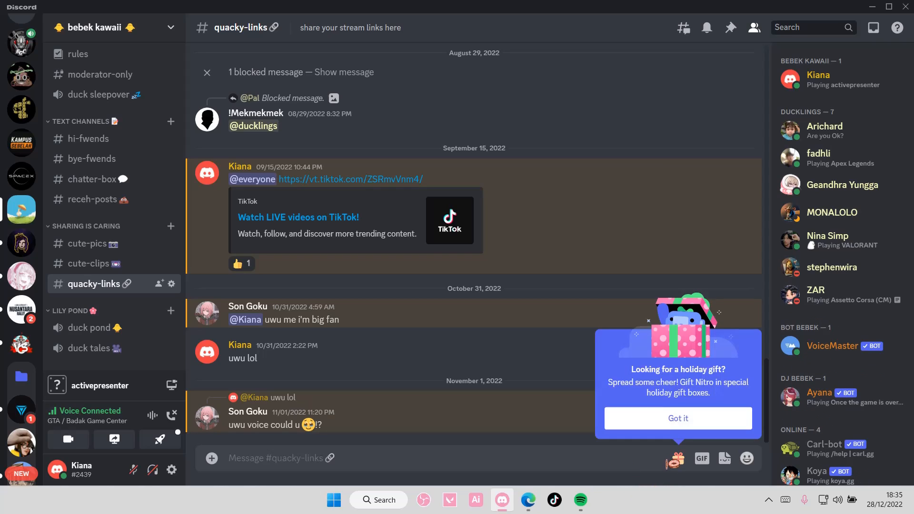
pyautogui.click(678, 418)
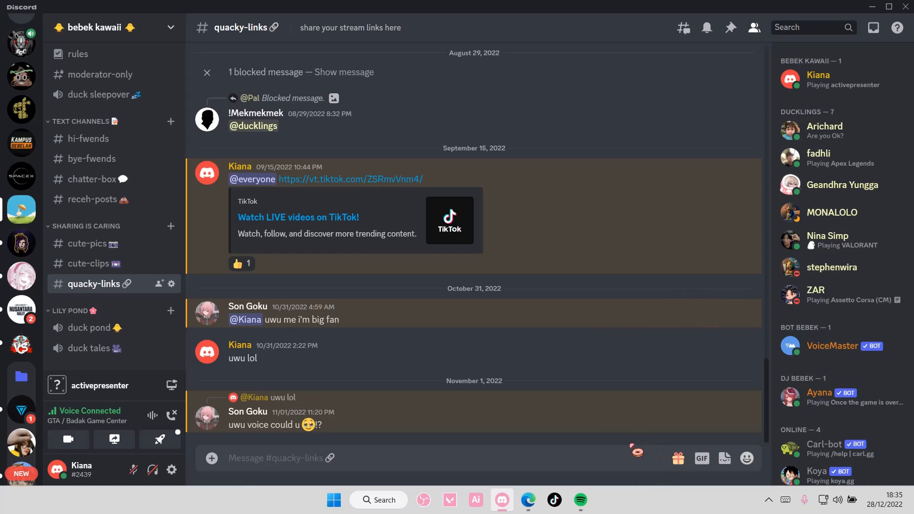